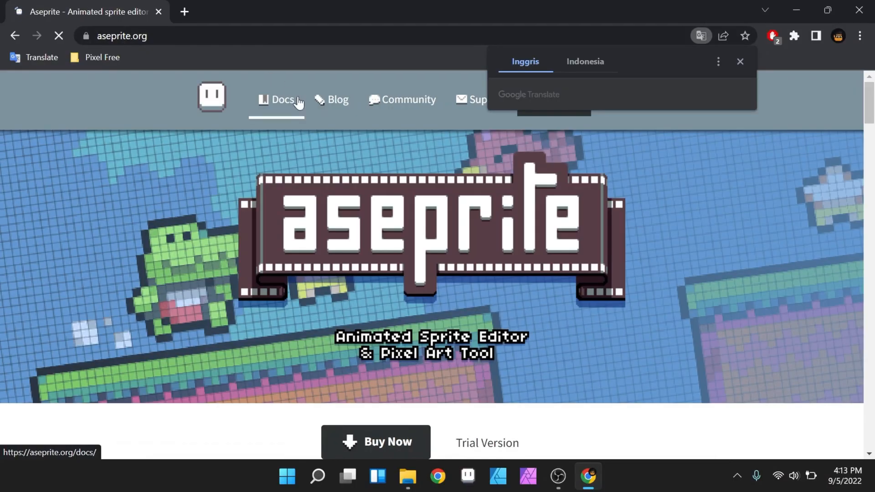
- Attempt Save As for Sprite-0001 in the Aseprite trial, reaching the Save File dialog
scroll("down", 3)
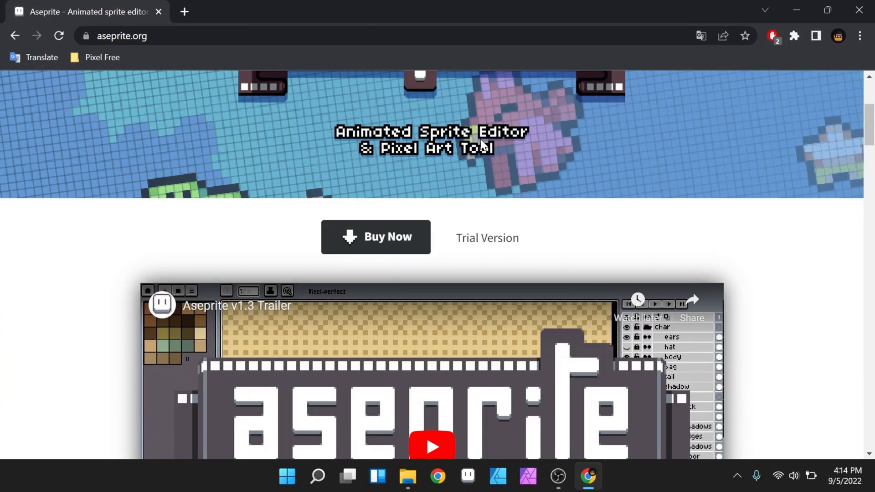
scroll("down", 3)
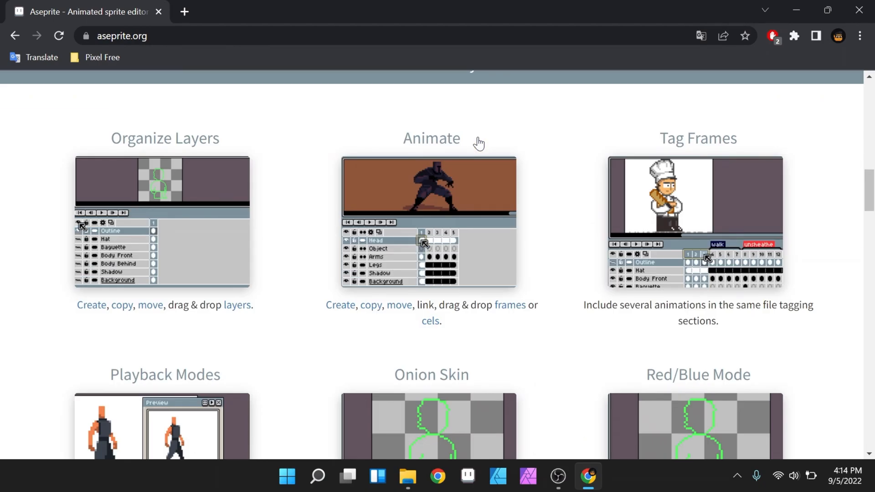
scroll("down", 3)
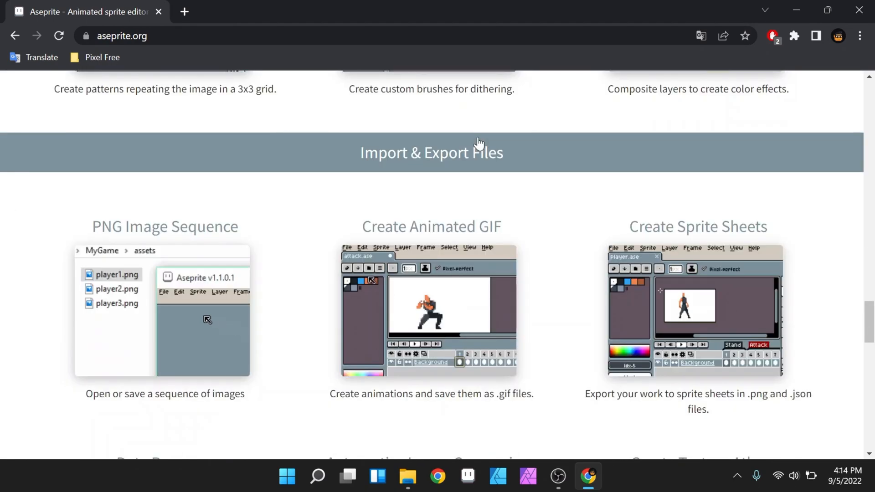
scroll("down", 3)
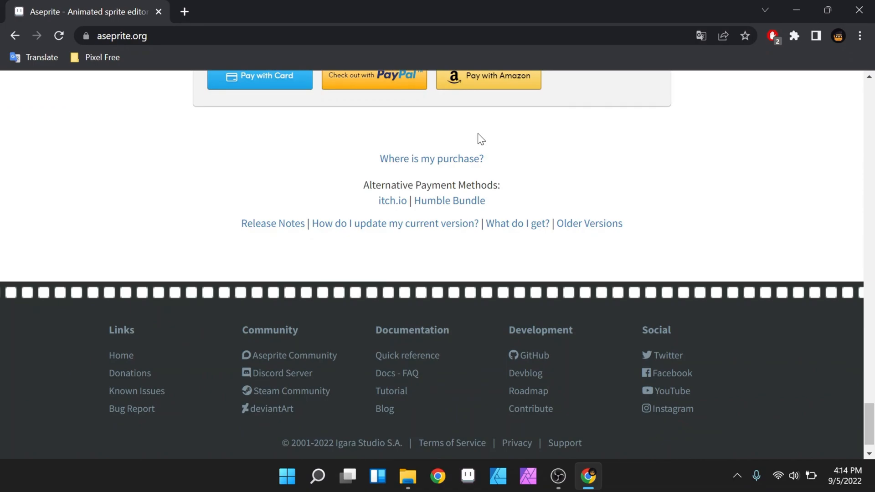
scroll("up", 3)
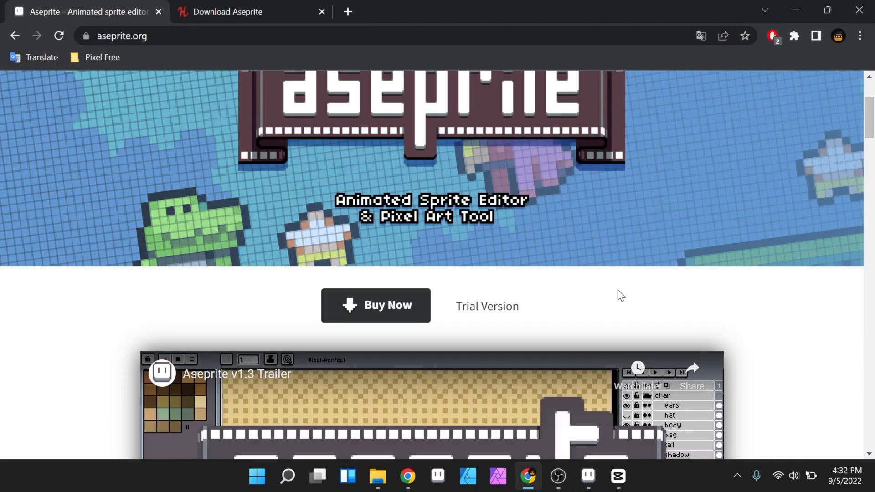
left_click(487, 306)
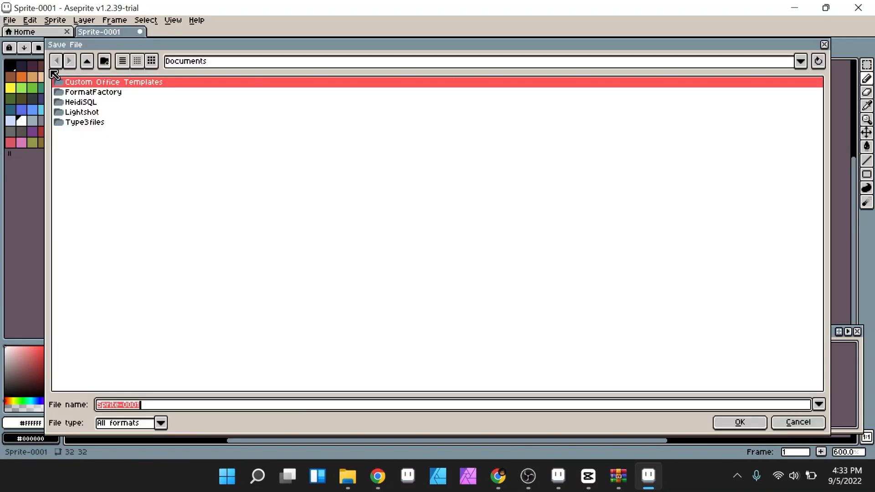
left_click(739, 422)
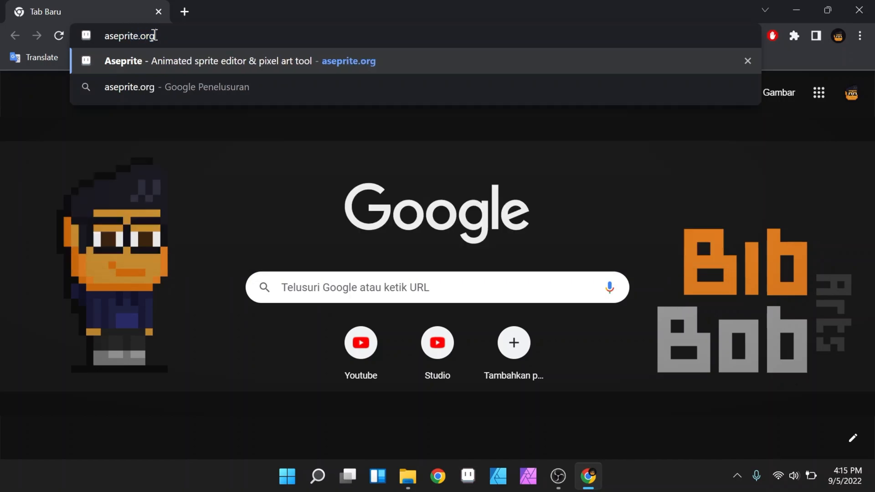
- Load aseprite.org, view the $19.99 purchase section, and choose the itch.io payment option
left_click(223, 60)
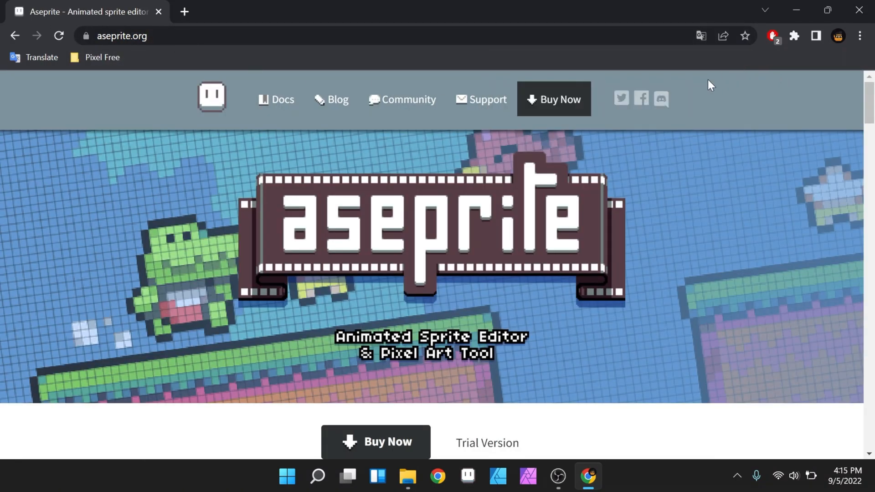
mouse_move(558, 102)
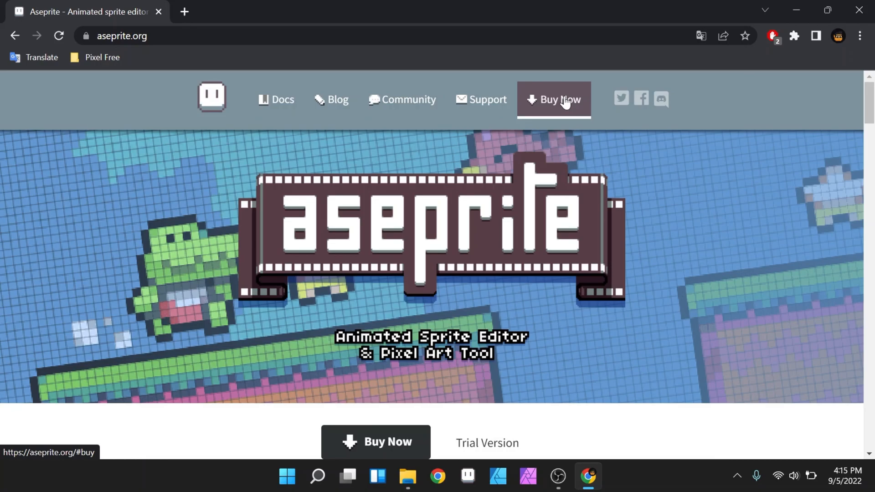
scroll("down", 3)
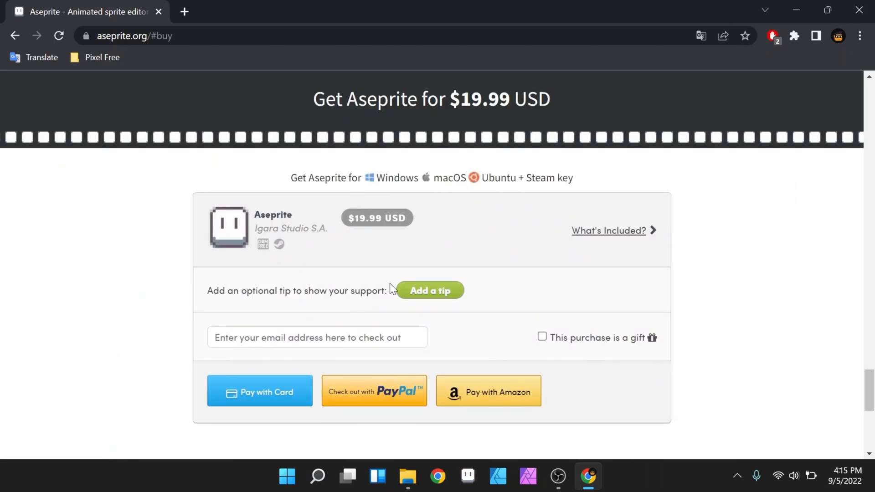
scroll("down", 3)
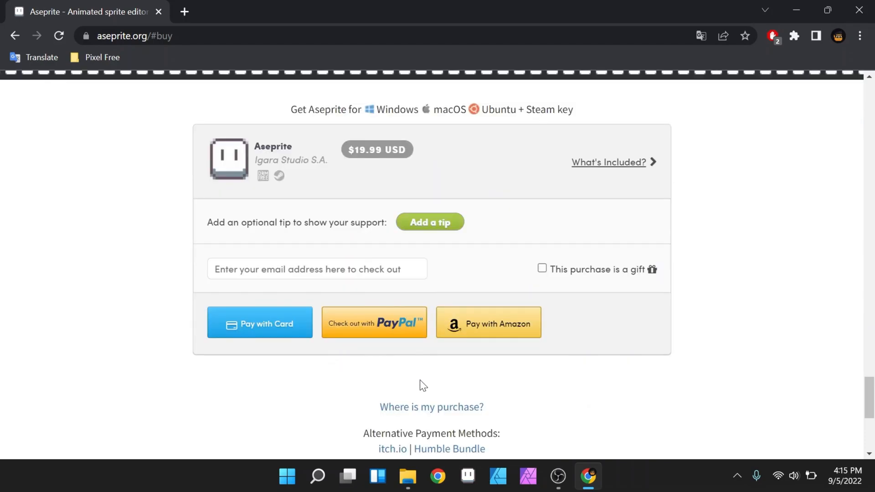
left_click(392, 449)
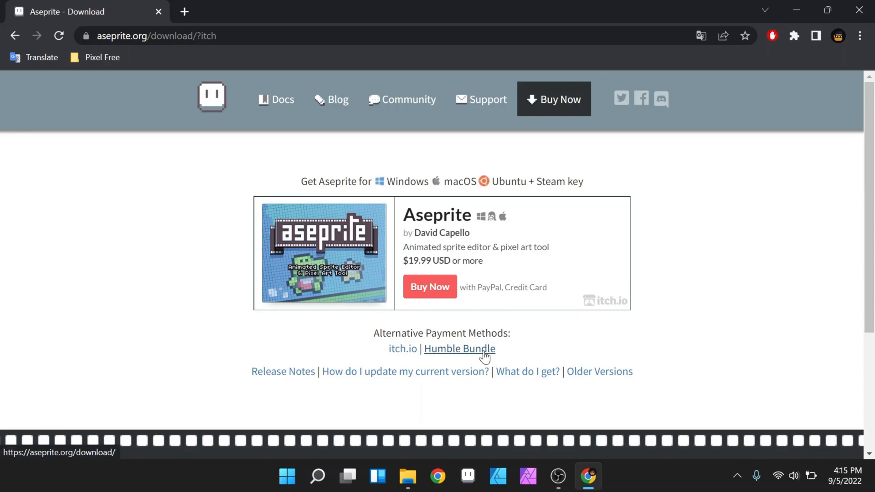
left_click(429, 286)
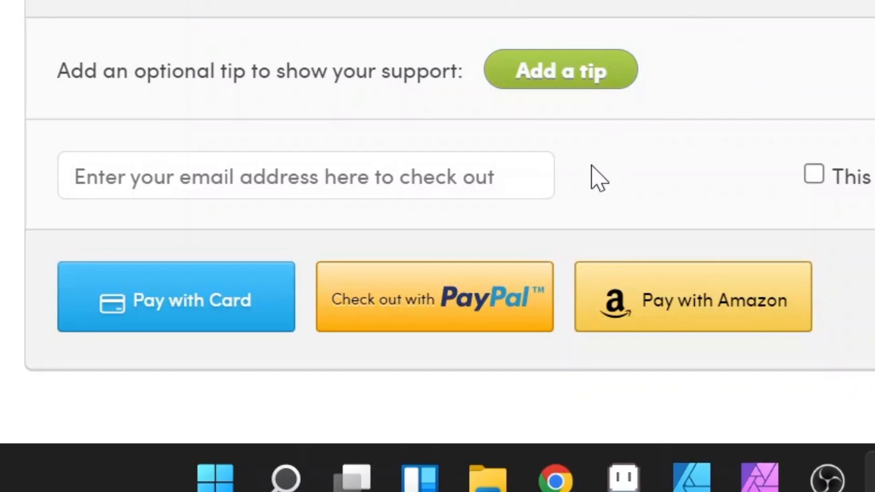
mouse_move(823, 192)
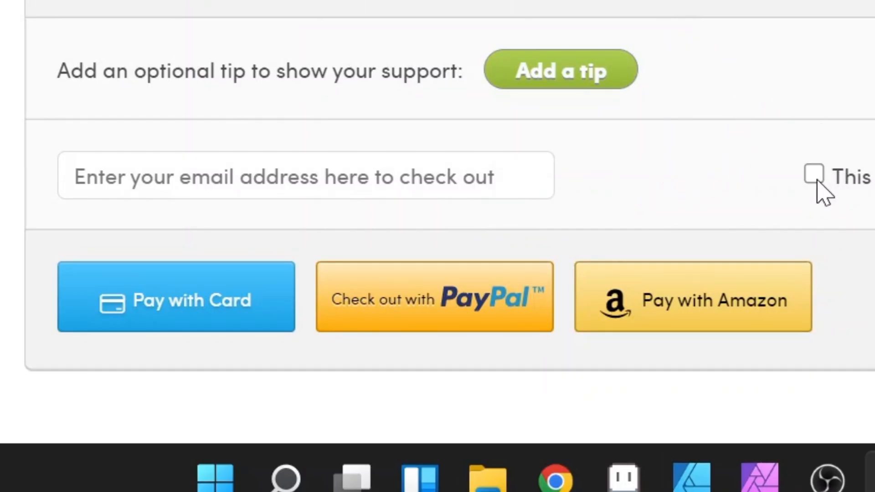
mouse_move(614, 95)
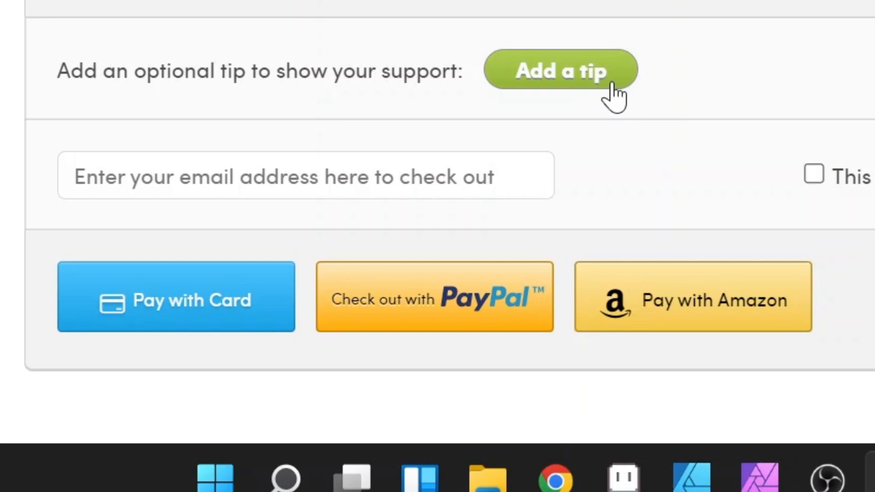
mouse_move(385, 118)
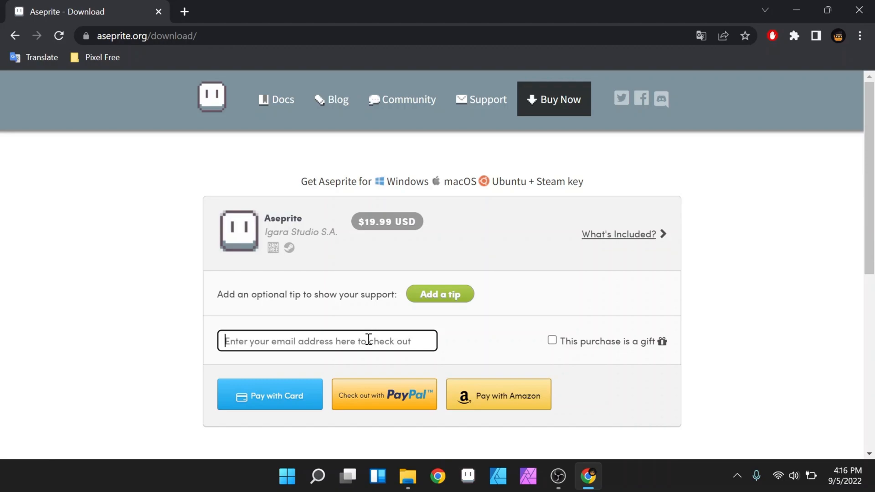
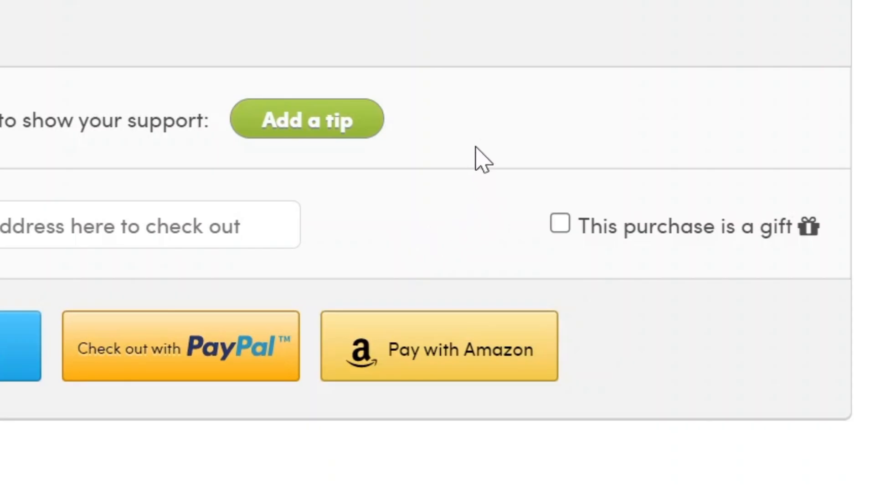
left_click(560, 223)
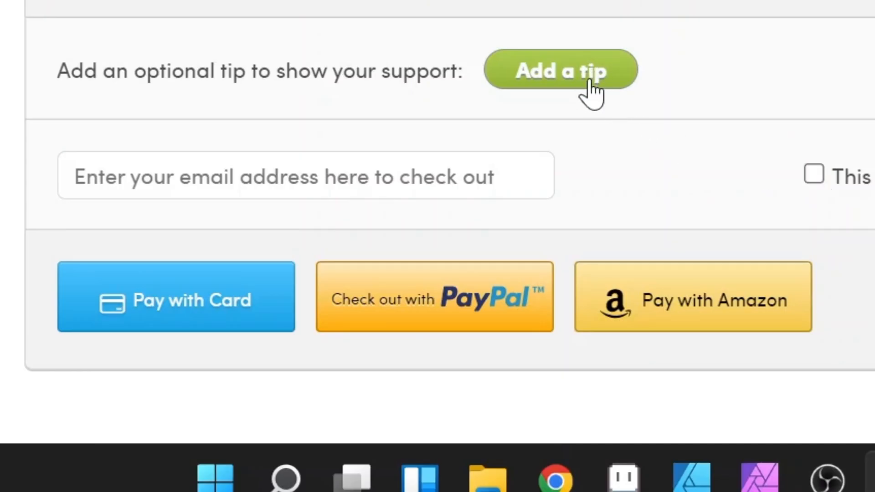
mouse_move(380, 117)
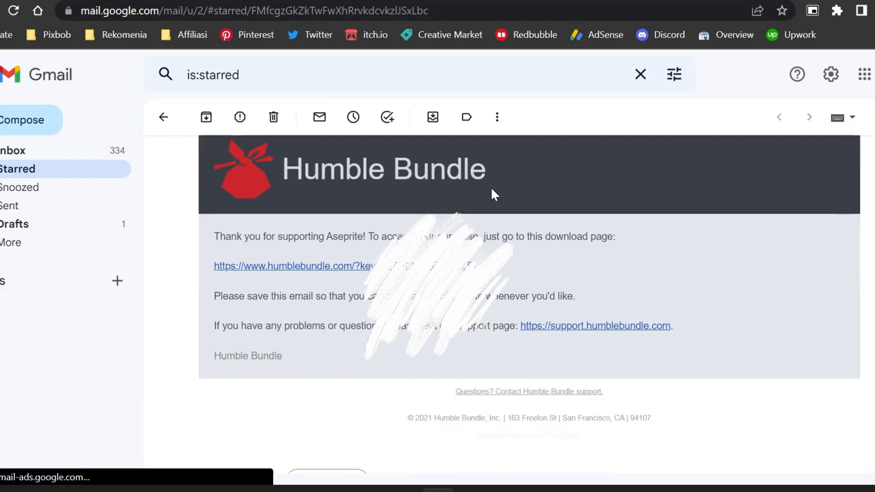
mouse_move(493, 194)
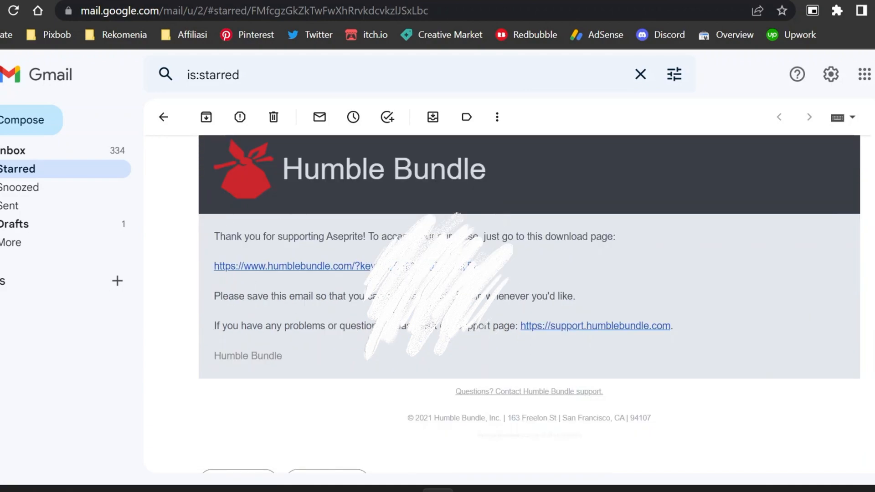
- Reach the Humble Bundle download page from the purchase confirmation email in Gmail
left_click(292, 266)
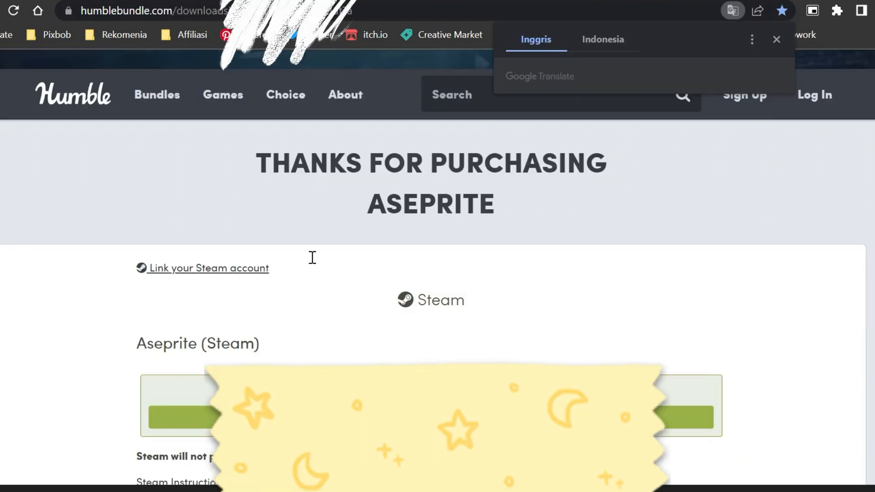
- Try the Mac platform tab, then show the Windows downloads for Aseprite
scroll("down", 3)
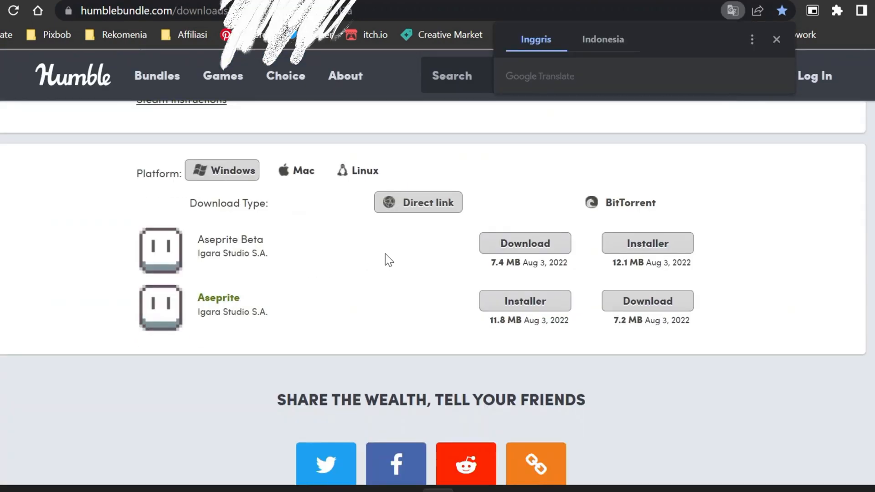
left_click(776, 39)
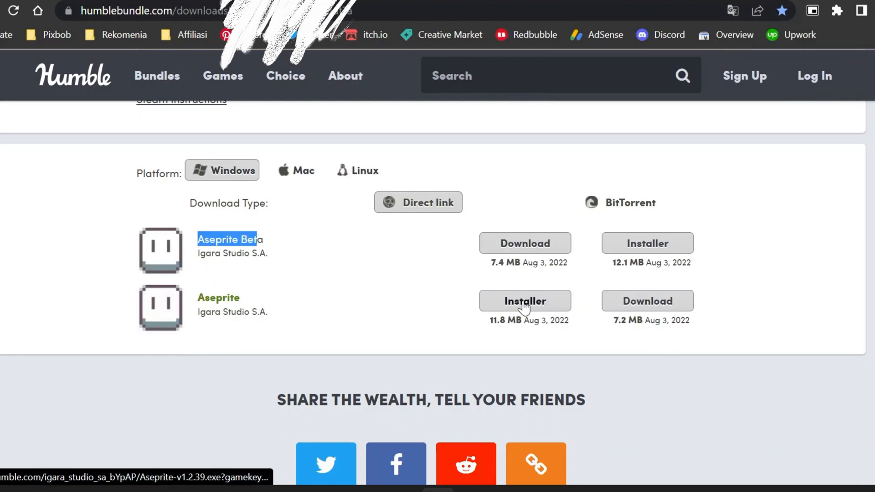
left_click(295, 170)
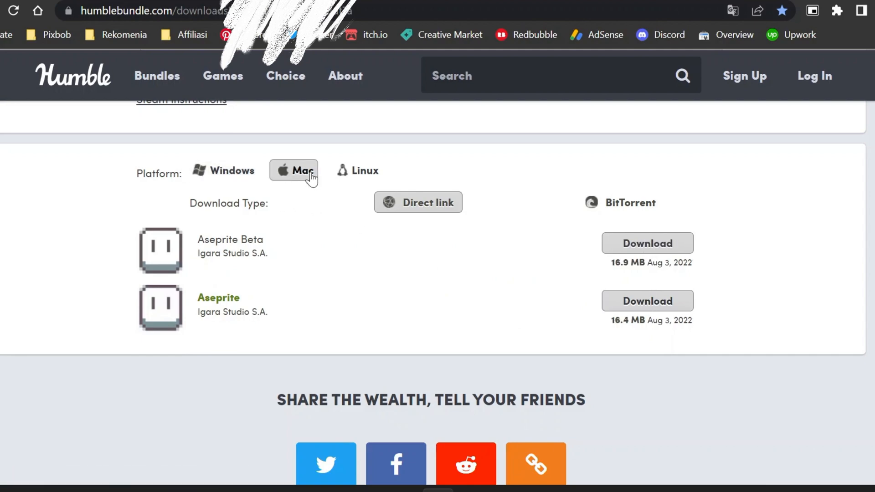
left_click(229, 170)
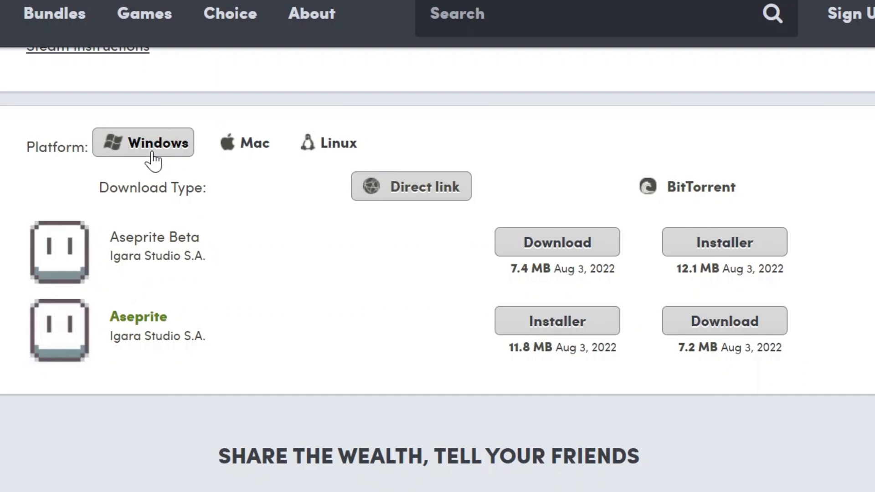
double_click(149, 237)
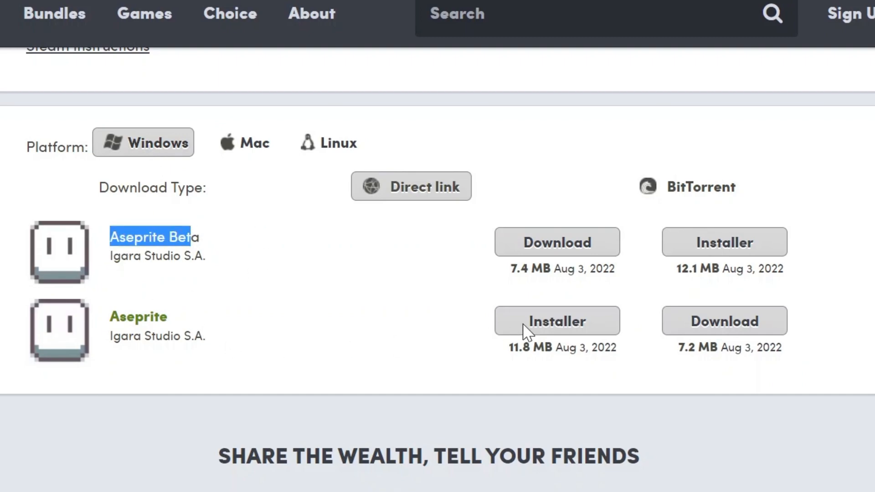
mouse_move(232, 170)
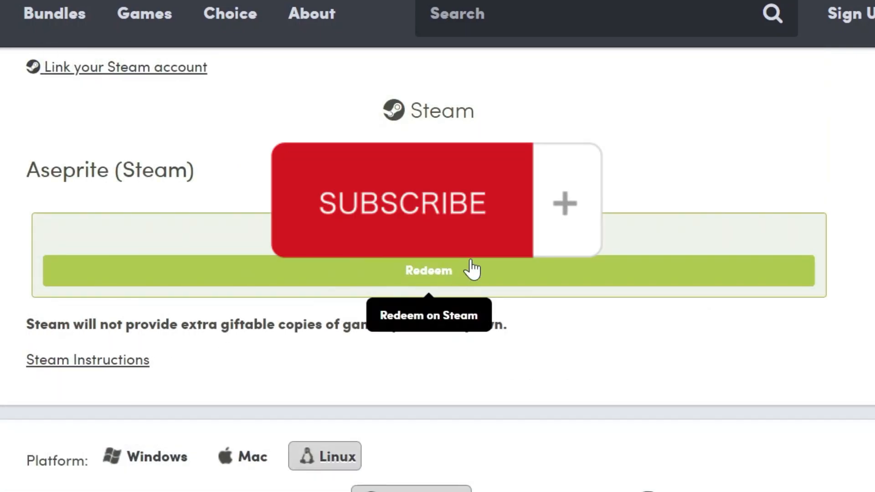
mouse_move(495, 317)
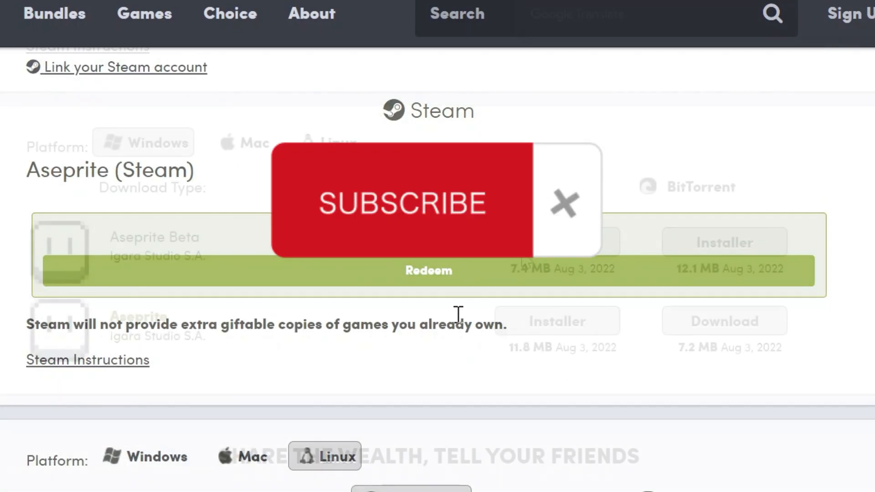
- Switch to Mac and back to Windows, listing Installer and Download options for Aseprite and Aseprite Beta
left_click(565, 201)
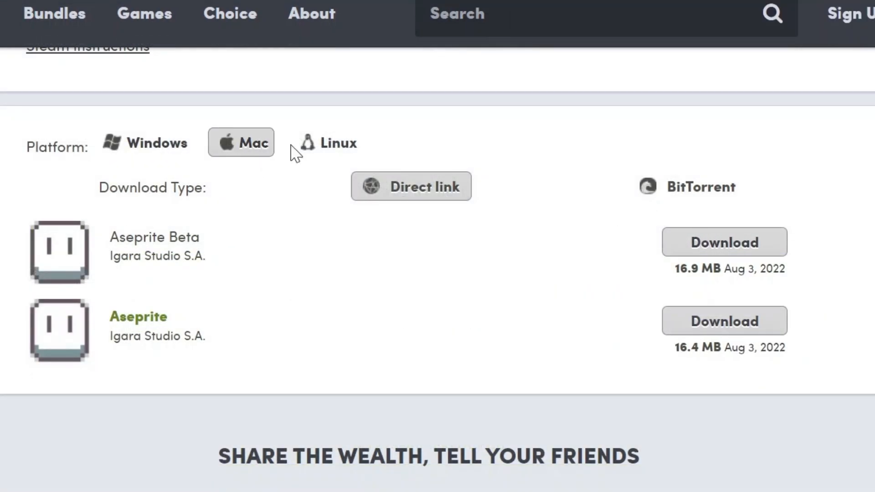
left_click(142, 142)
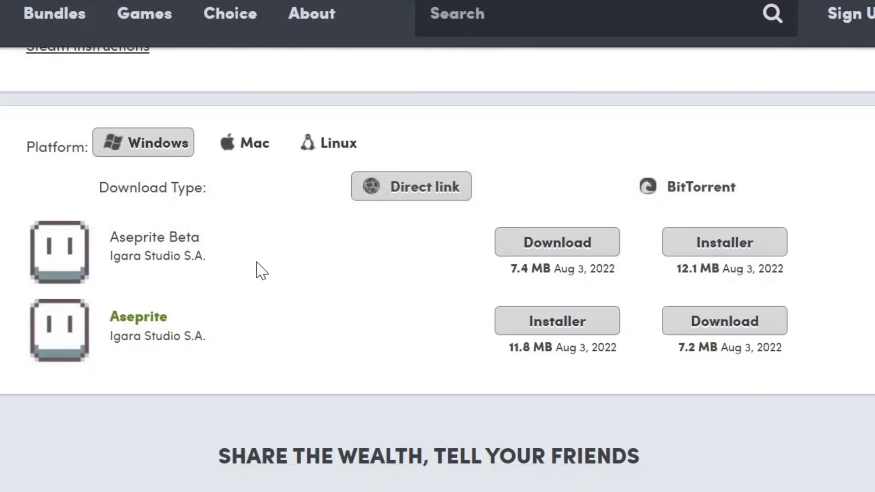
double_click(154, 236)
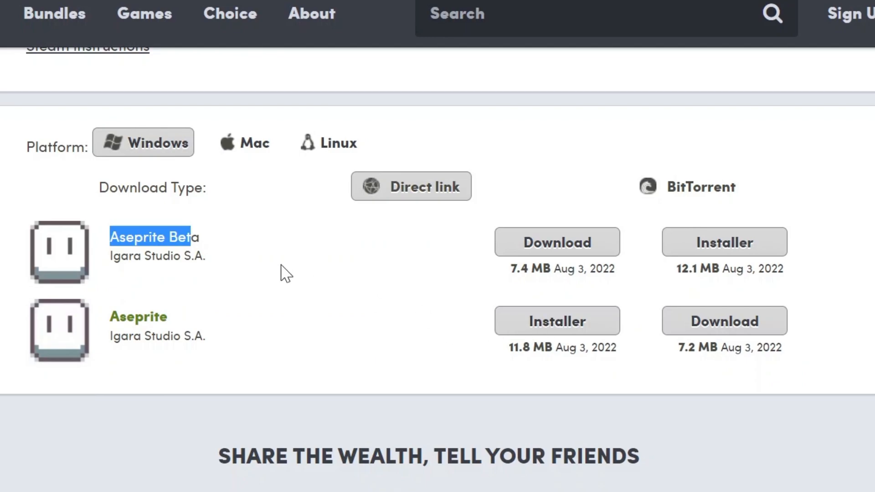
mouse_move(244, 151)
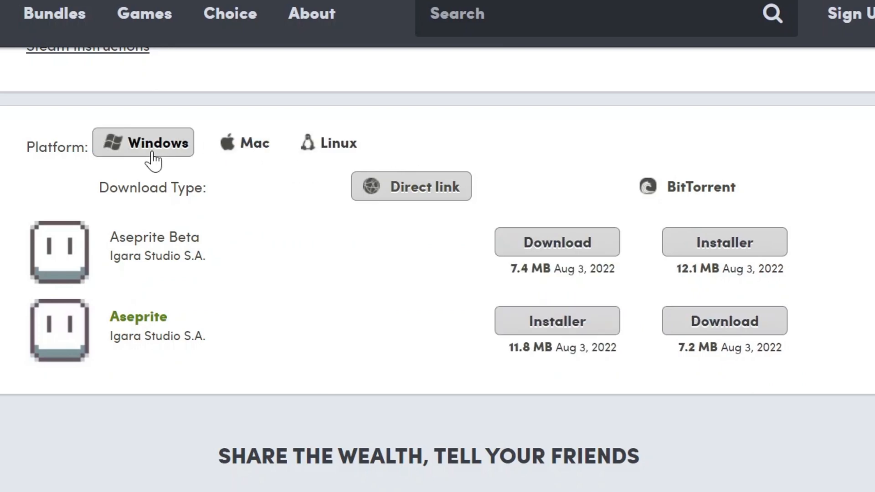
double_click(151, 237)
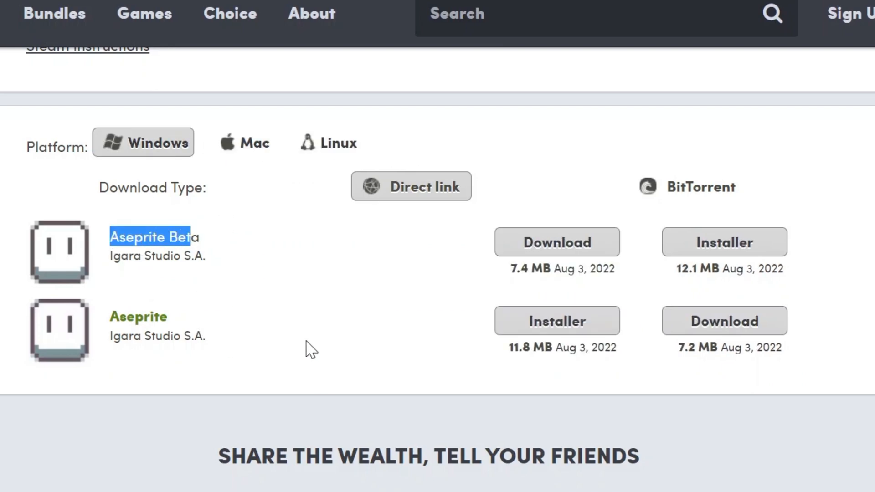
left_click(242, 191)
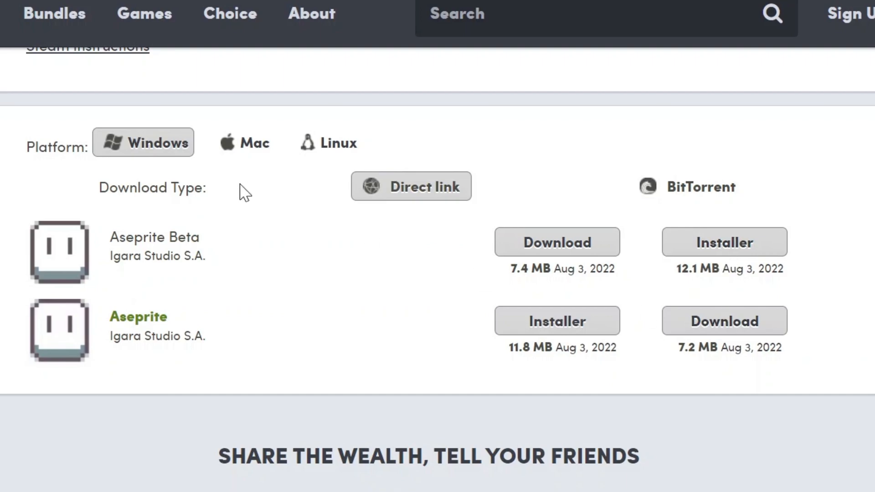
scroll("down", 3)
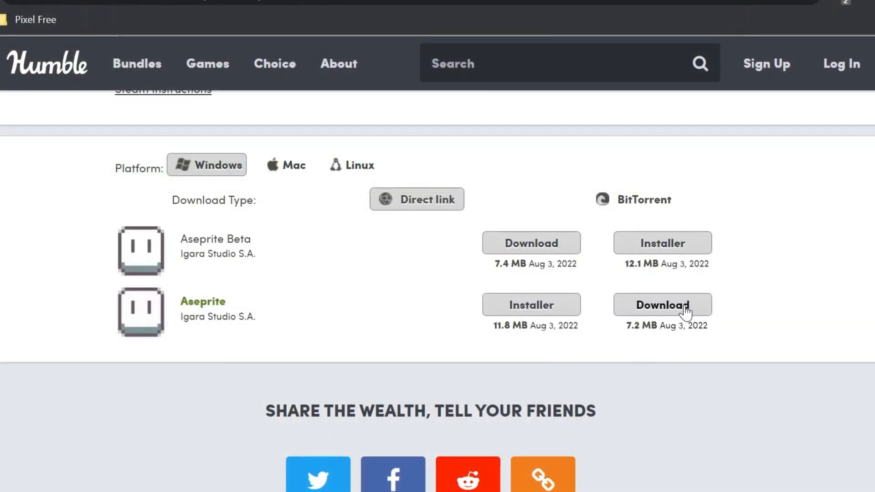
- Save Aseprite-v1.2.39-Portable.zip into the Download folder on drive D and view it in File Explorer
left_click(663, 305)
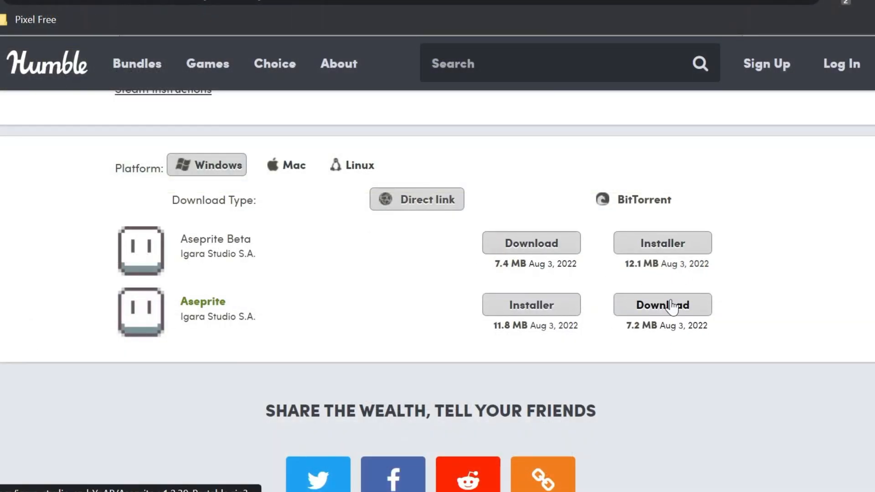
left_click(661, 304)
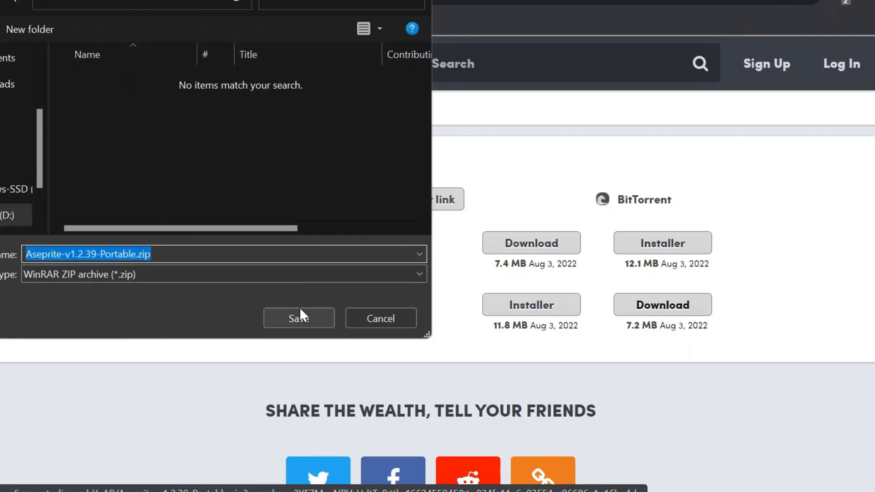
left_click(299, 318)
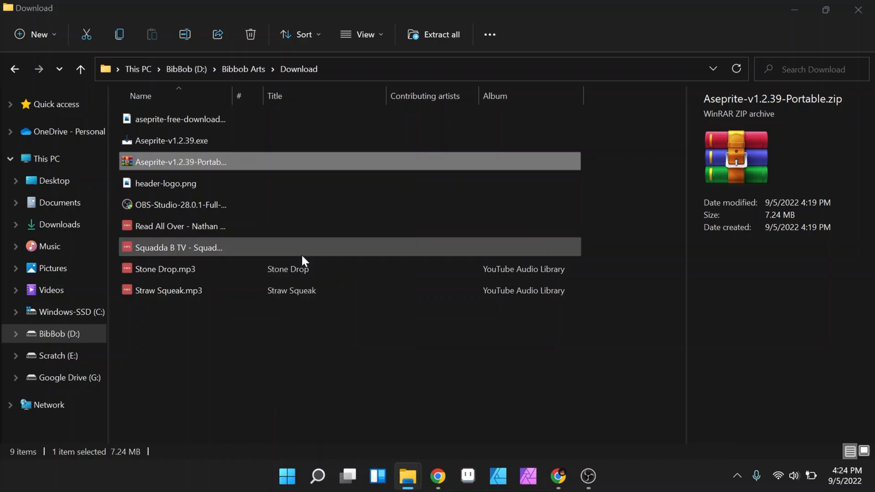
double_click(190, 162)
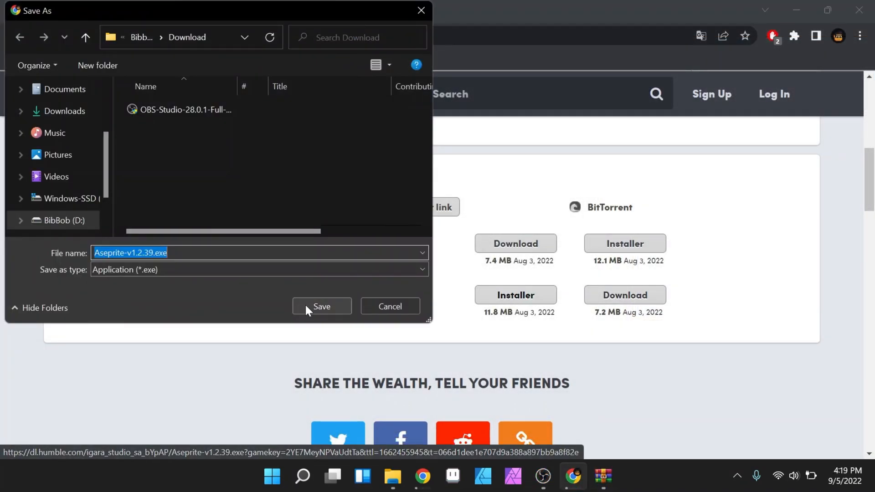
- Save Aseprite-v1.2.39.exe, install it with all file associations, and launch Aseprite
left_click(321, 307)
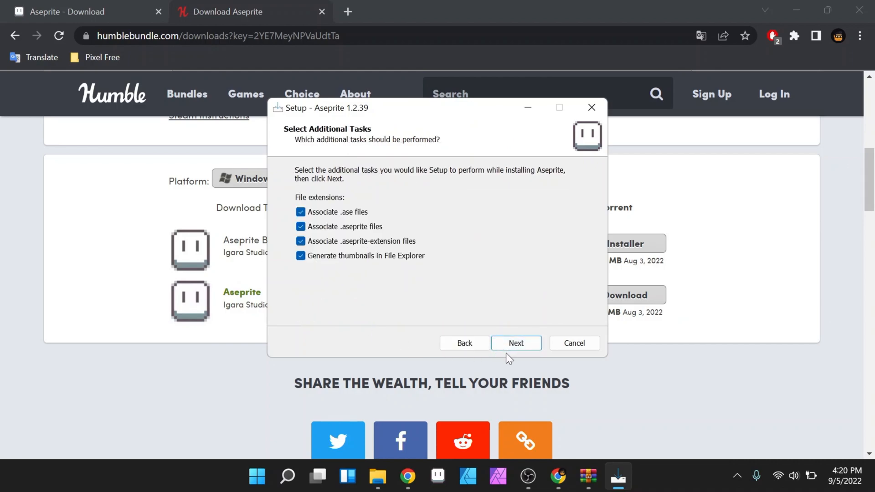
left_click(515, 342)
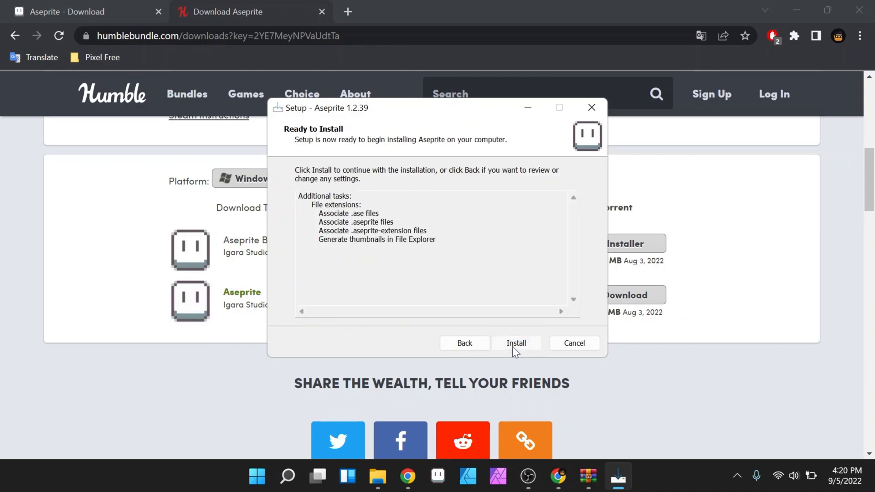
left_click(515, 343)
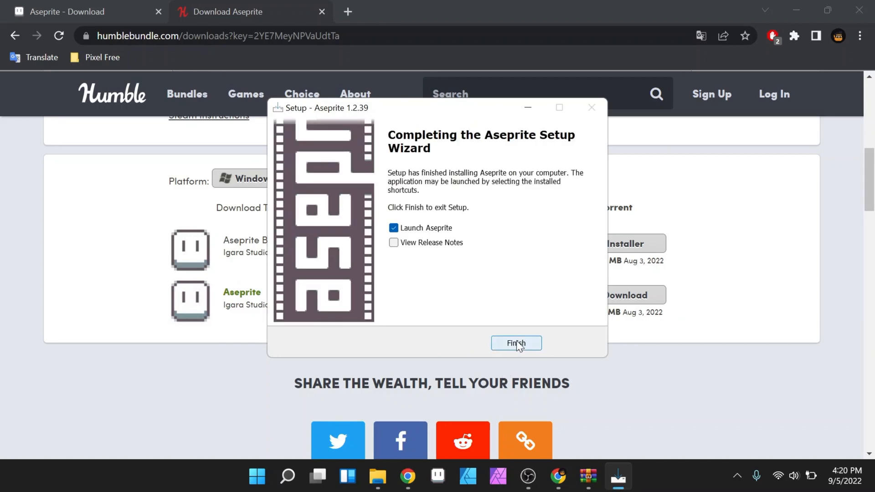
left_click(514, 343)
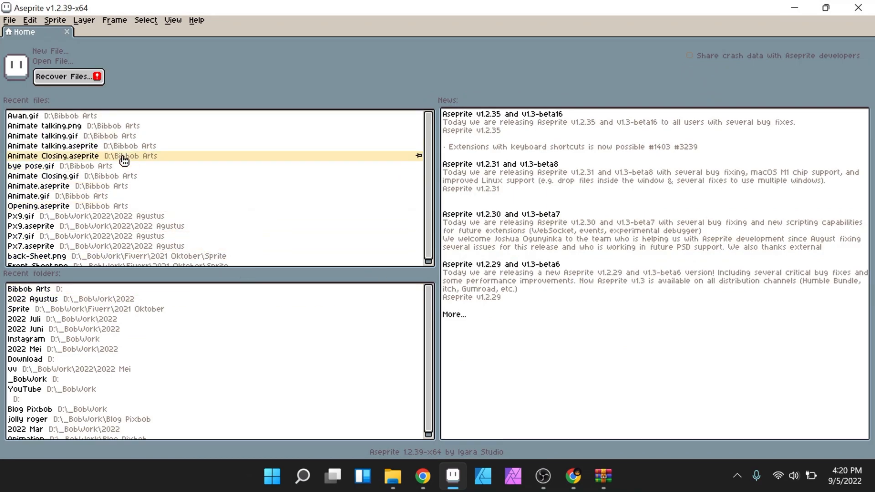
- Restore the Aseprite v1.2.39 Home window from full screen over the desktop
left_click(50, 50)
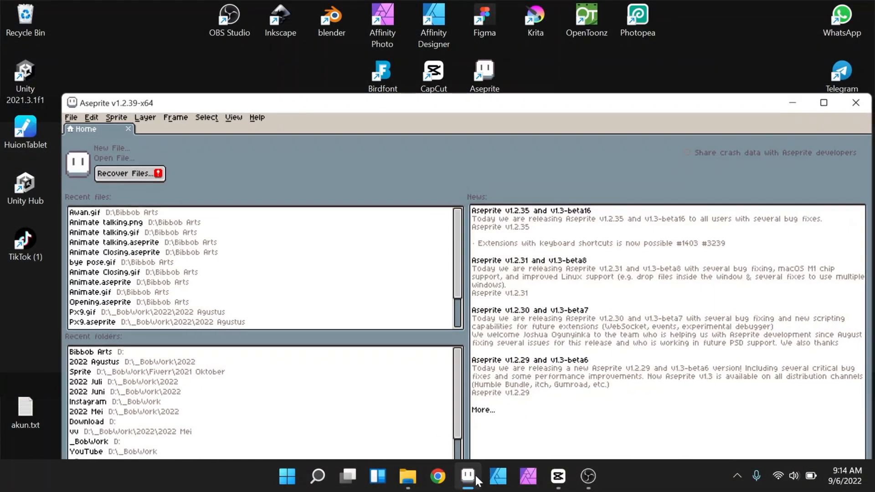
left_click(824, 102)
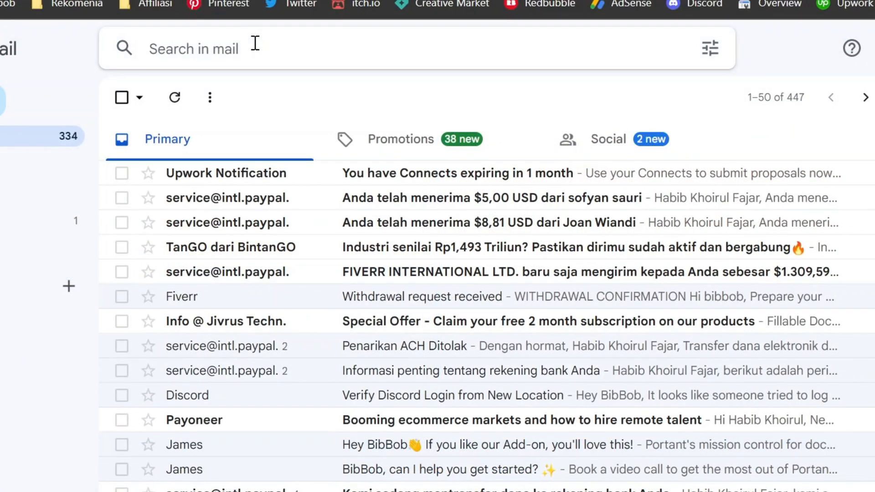
- Search Gmail for 'humble' and return to the Humble Bundle Aseprite Windows downloads page
type("humble und")
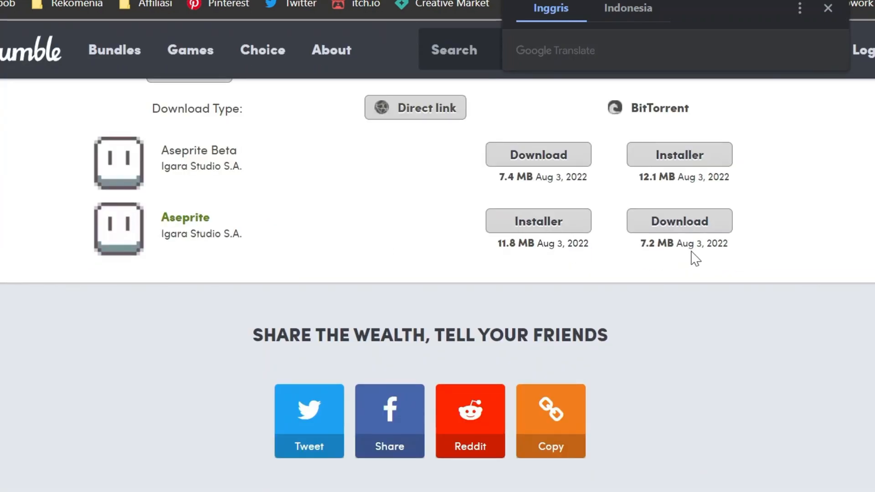
scroll("up", 3)
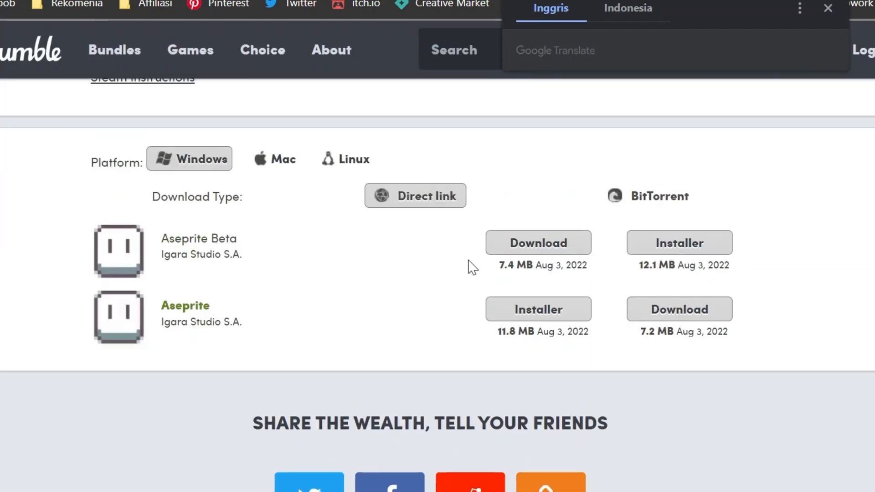